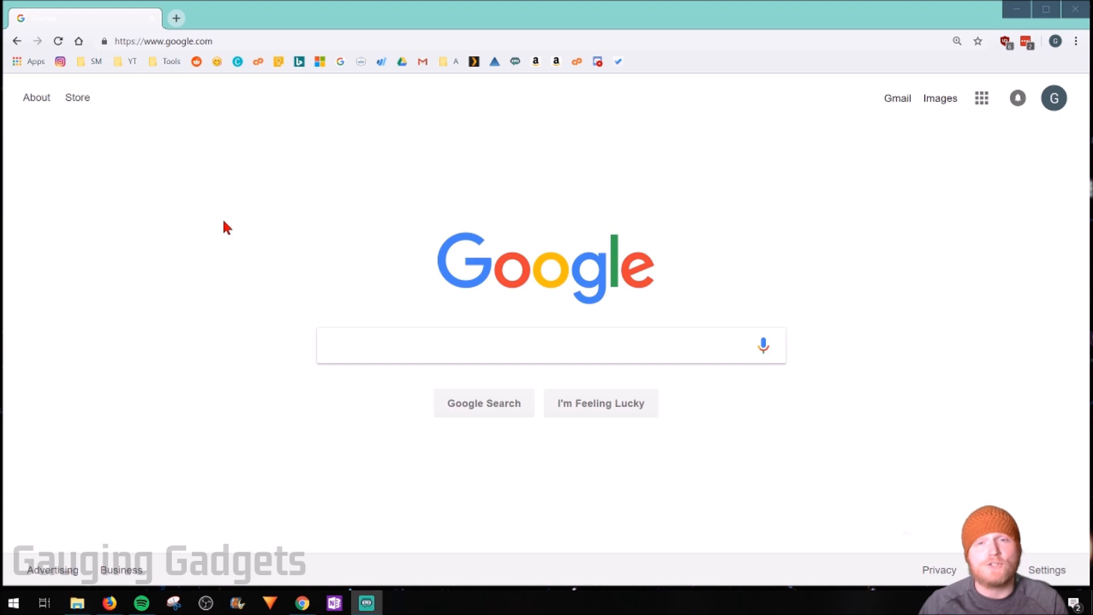
Step: Run a Google search for 'gauging gadgets' from the address bar
left_click(163, 41)
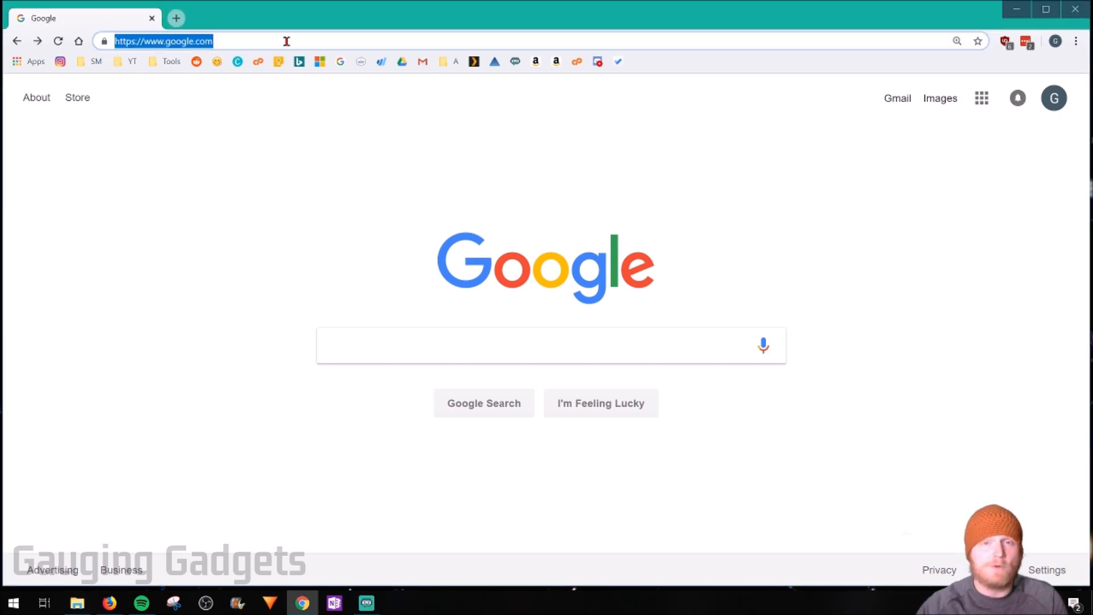
type("gauging gadgets")
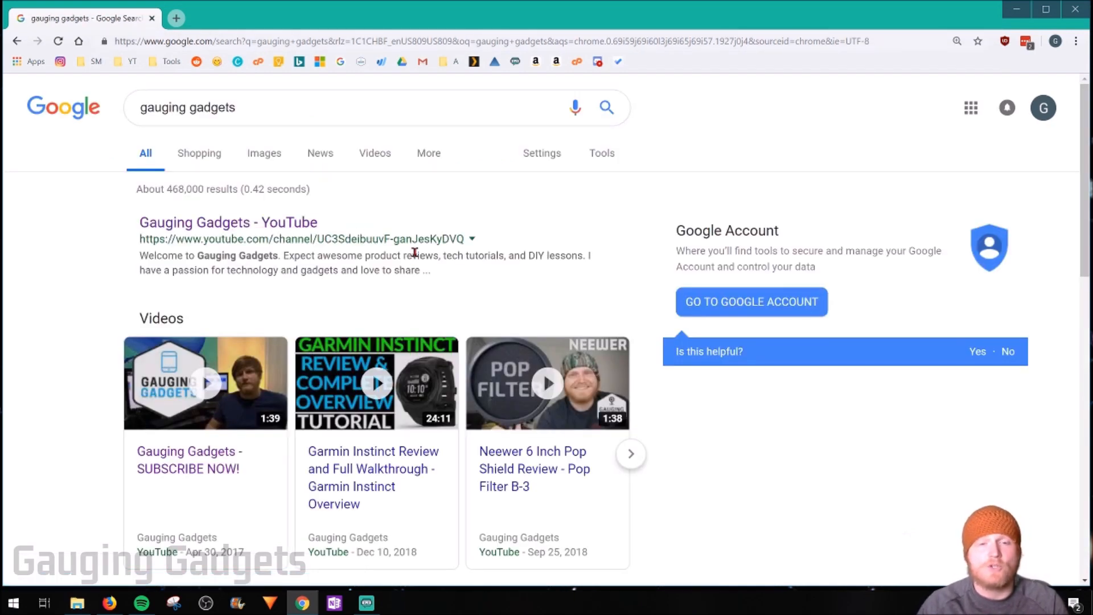
mouse_move(439, 253)
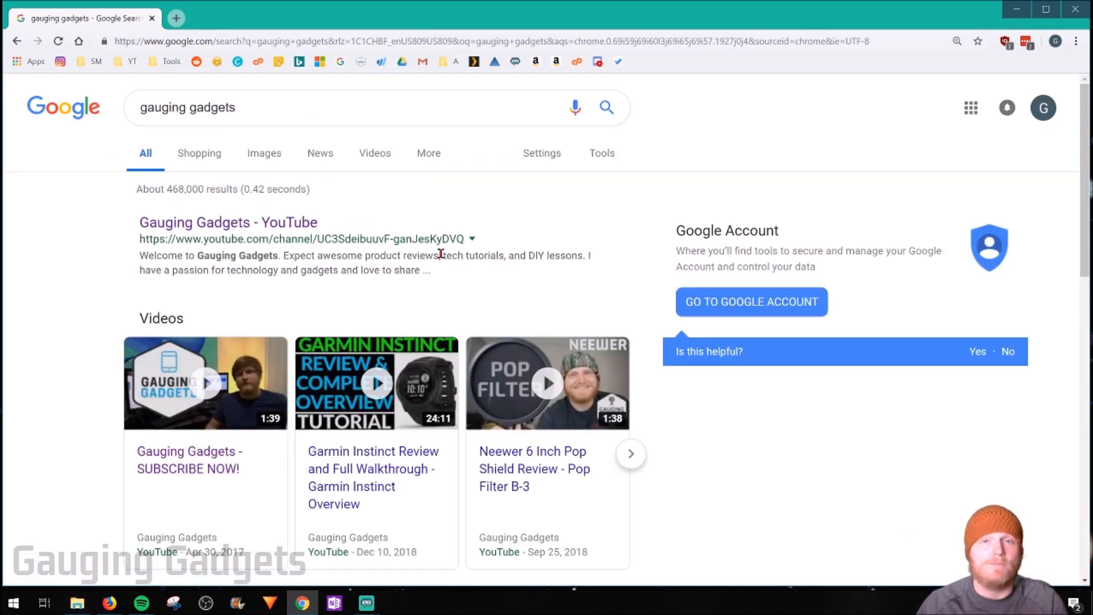
mouse_move(544, 221)
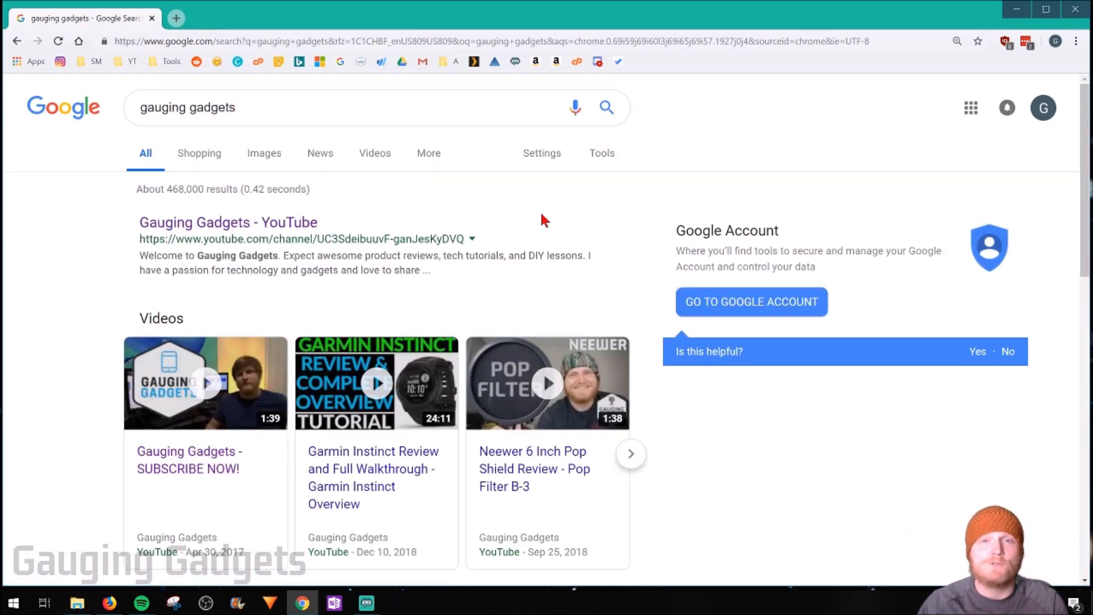
mouse_move(564, 226)
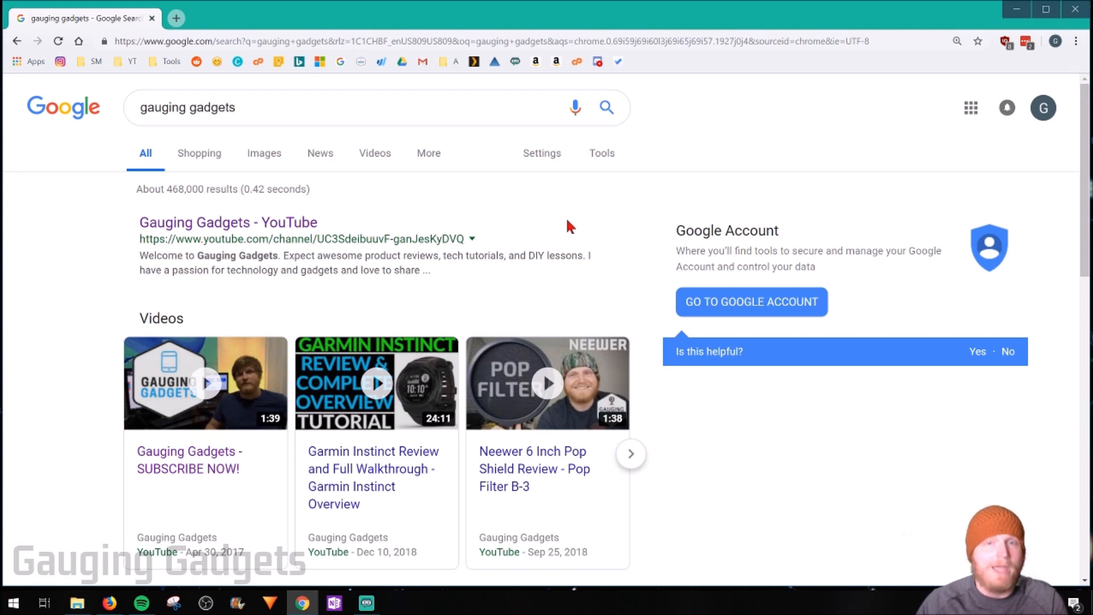
mouse_move(564, 218)
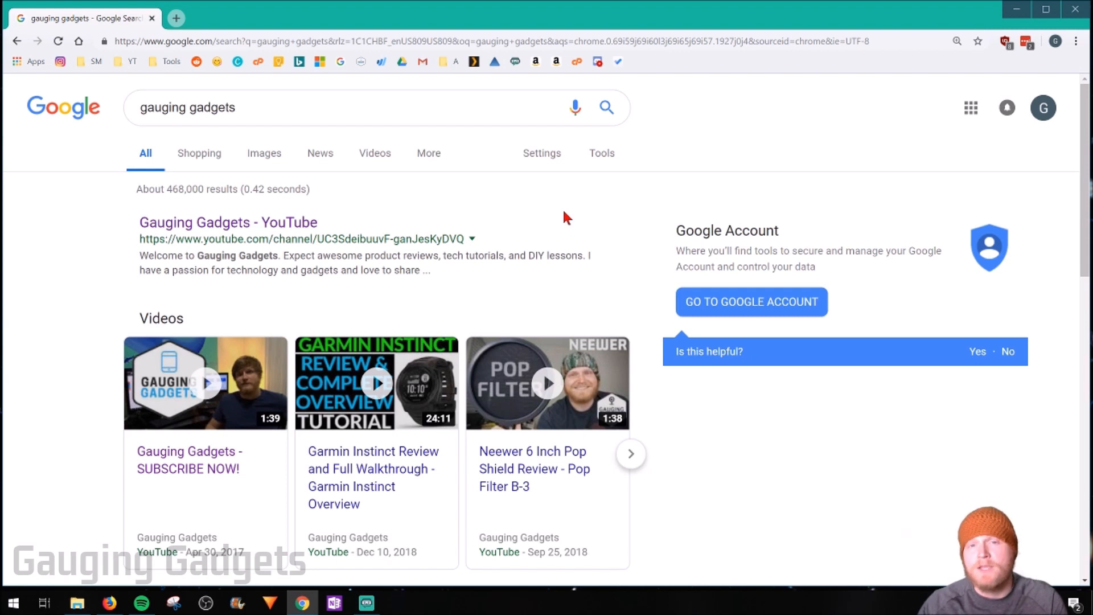
mouse_move(544, 221)
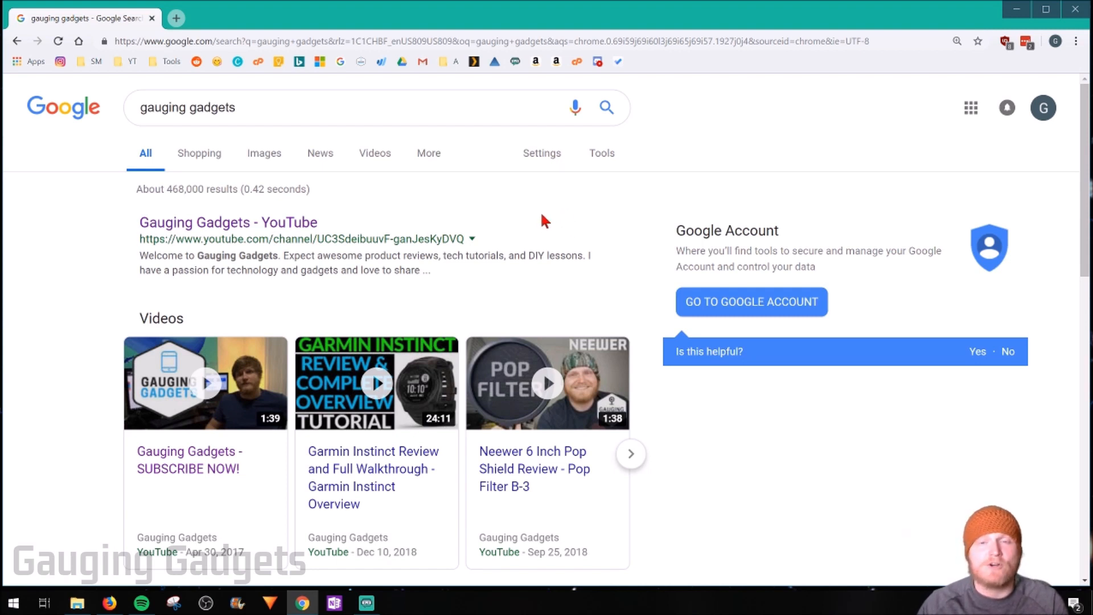
mouse_move(1081, 51)
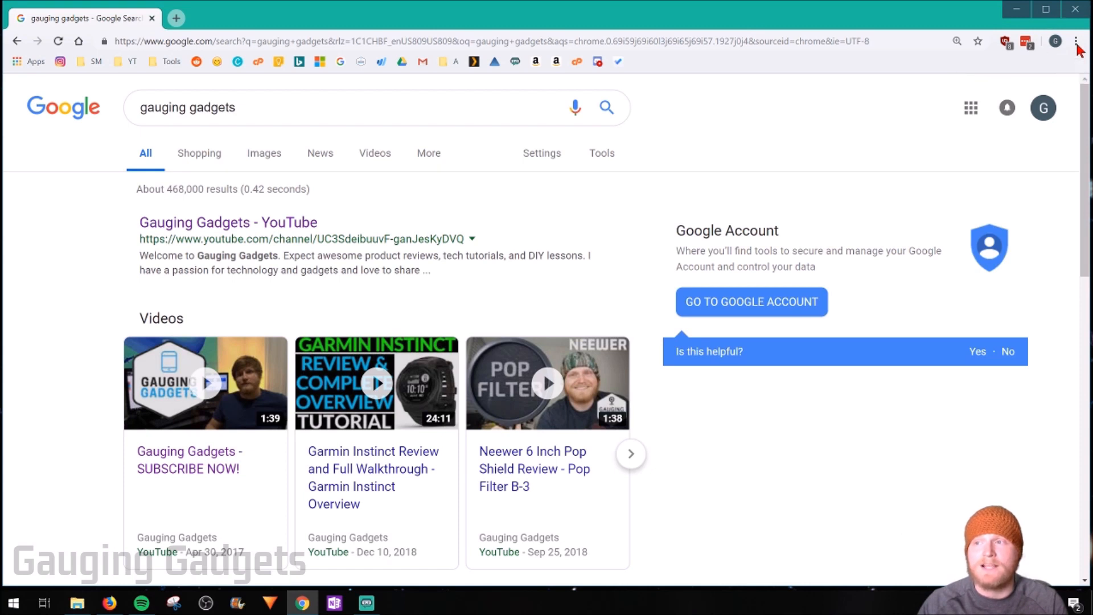
Step: Open Chrome Settings from the three-dot menu and filter it with 'sear'
left_click(1079, 40)
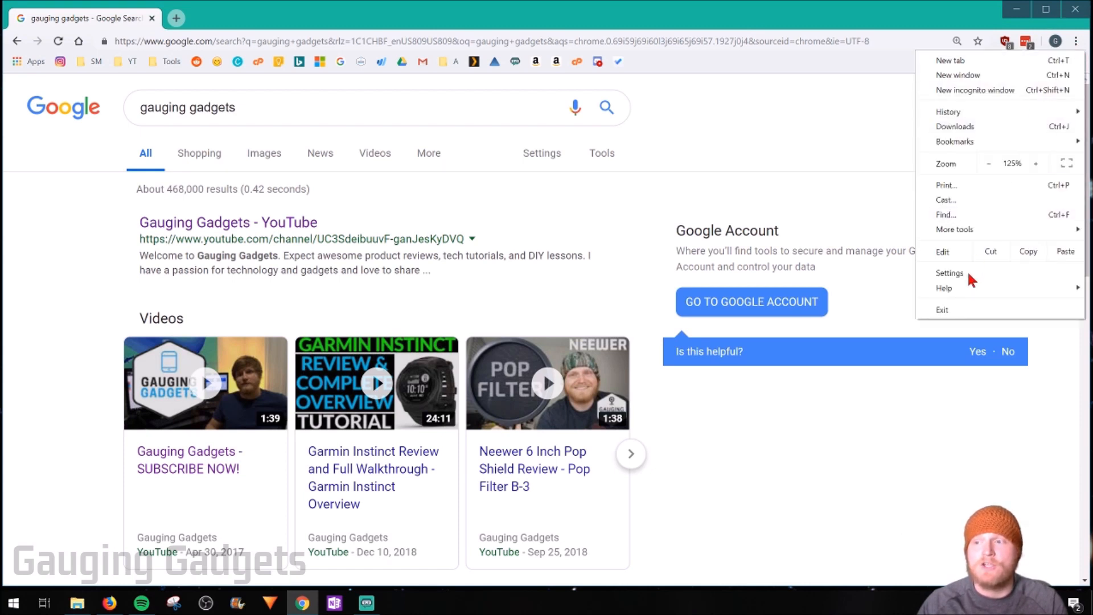
left_click(949, 272)
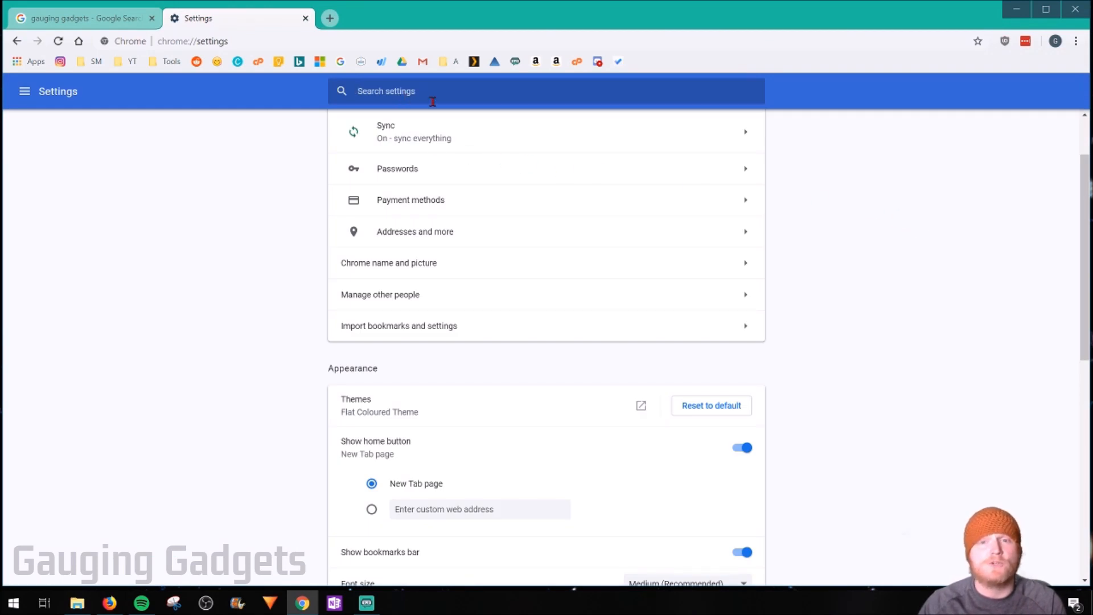
type("search engine")
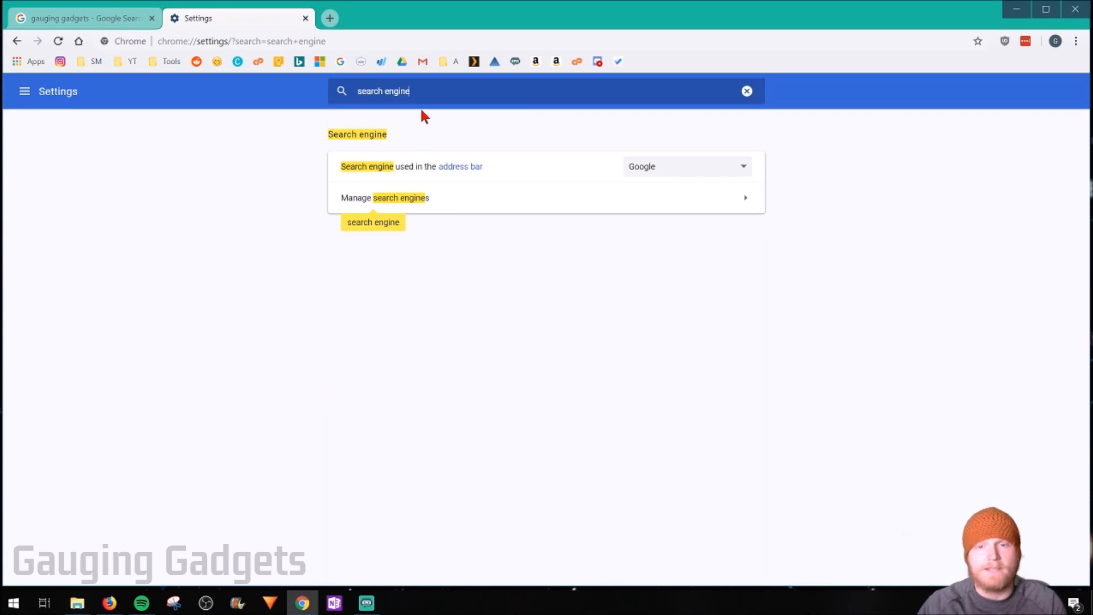
mouse_move(513, 139)
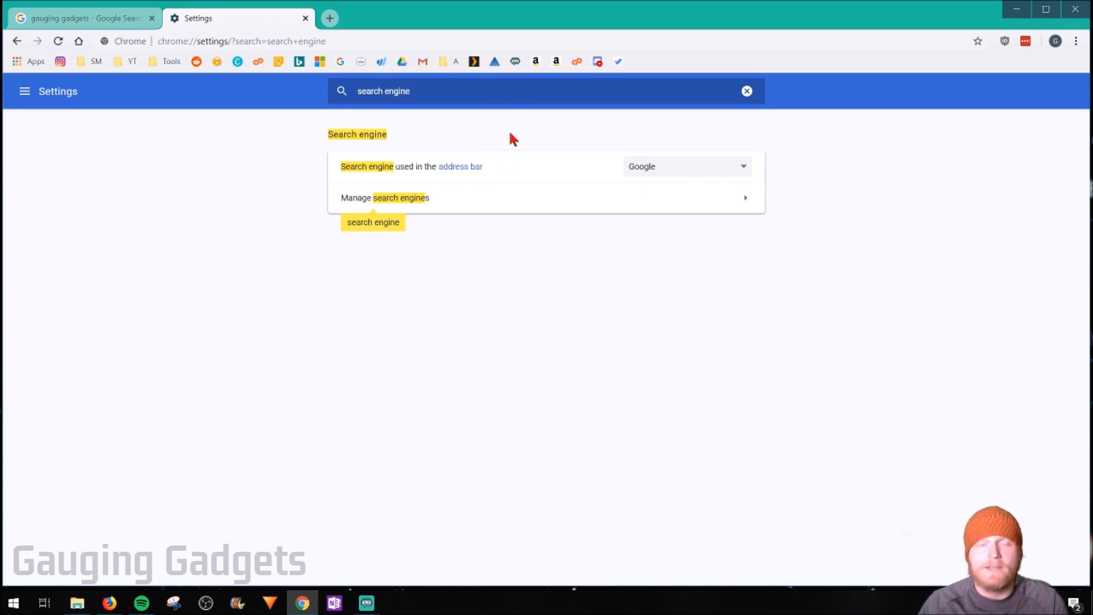
mouse_move(703, 186)
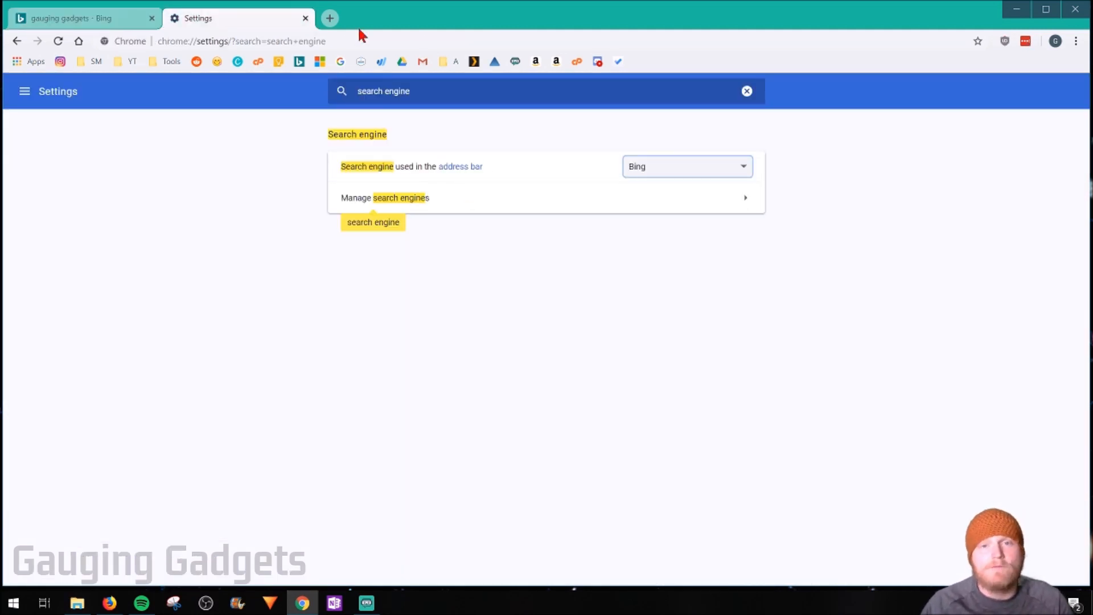
mouse_move(329, 18)
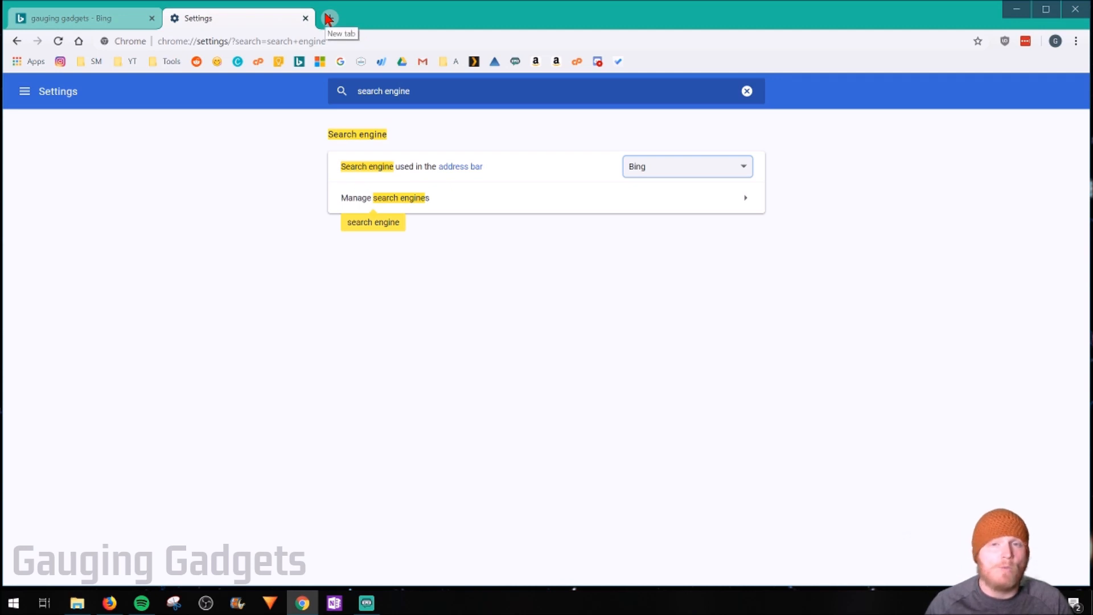
Step: Bookmark duckduckgo.com in a new tab, then return to the Settings tab
left_click(329, 18)
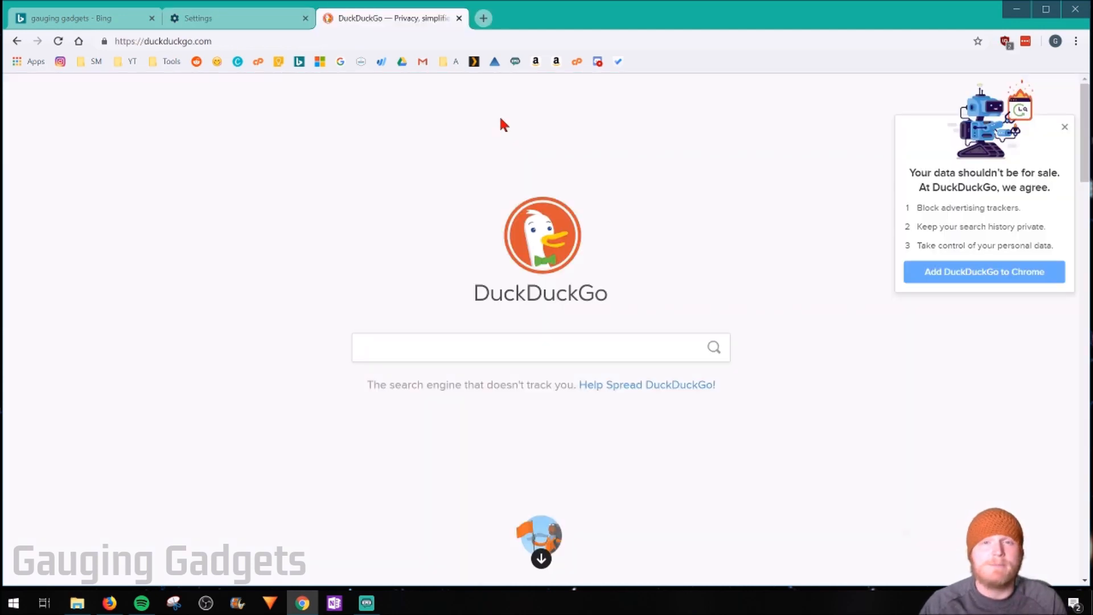
mouse_move(526, 137)
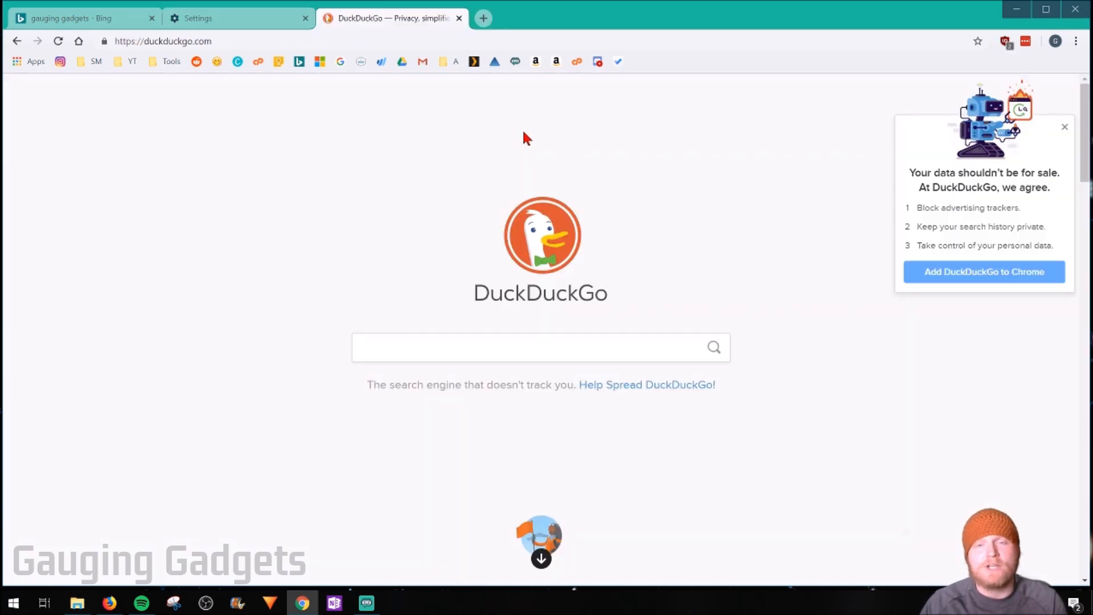
mouse_move(524, 127)
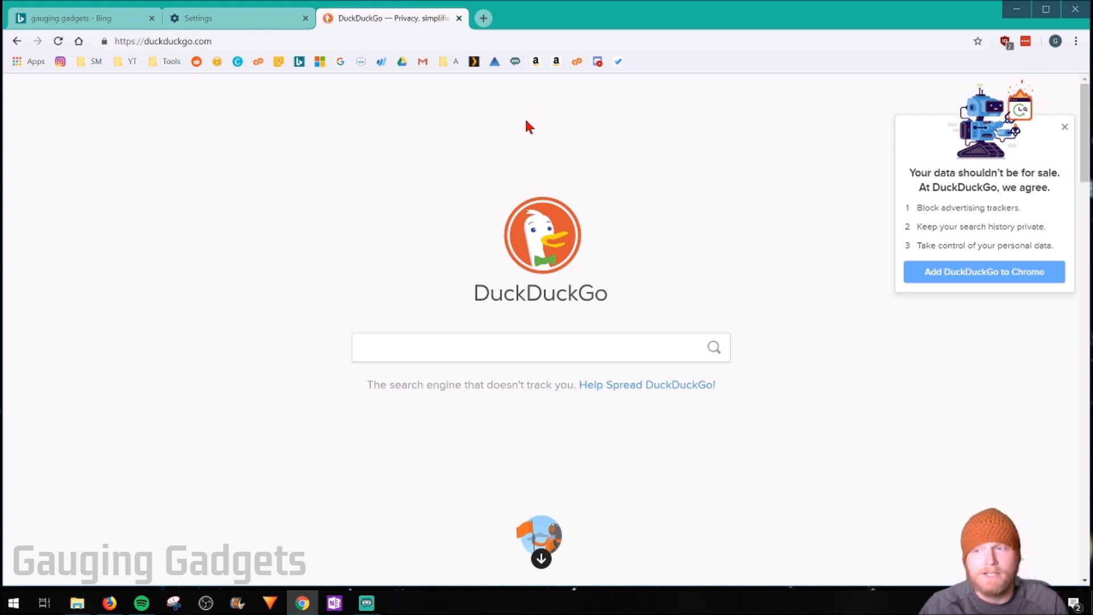
left_click(978, 40)
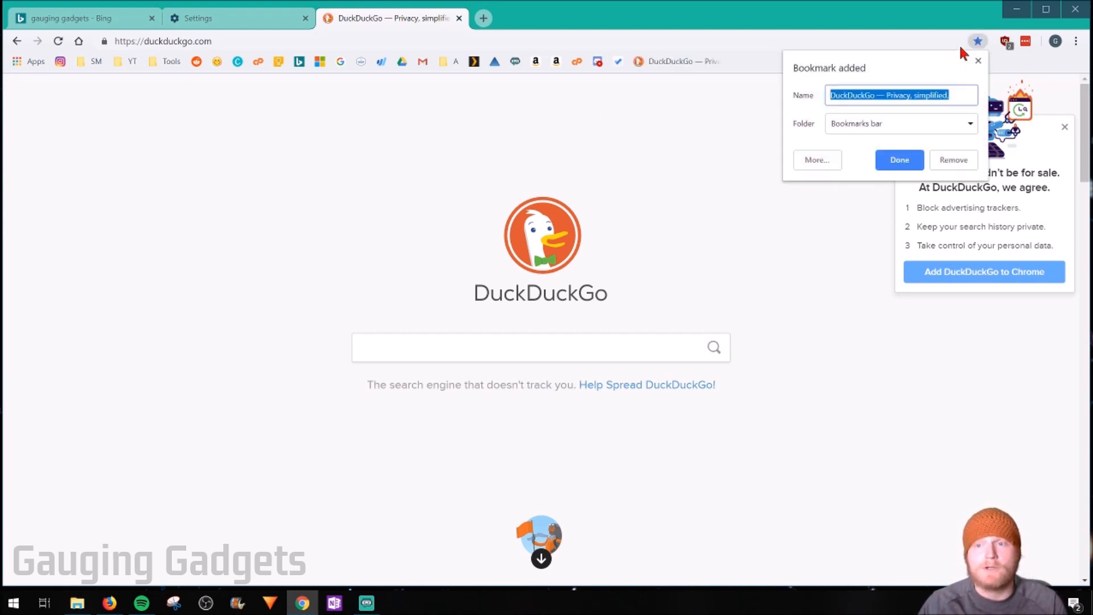
left_click(898, 159)
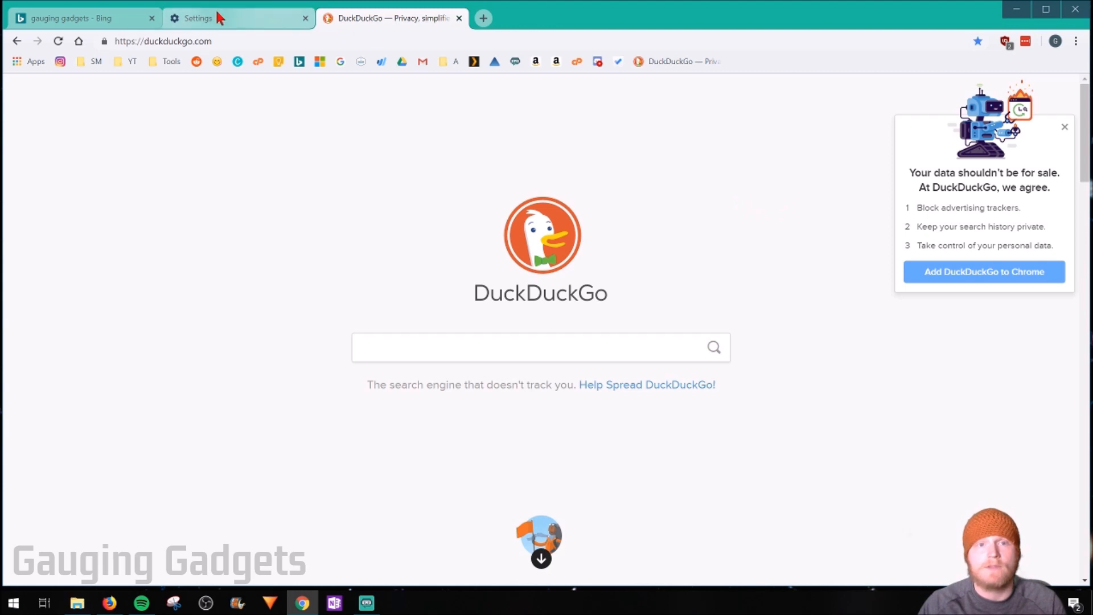
left_click(198, 17)
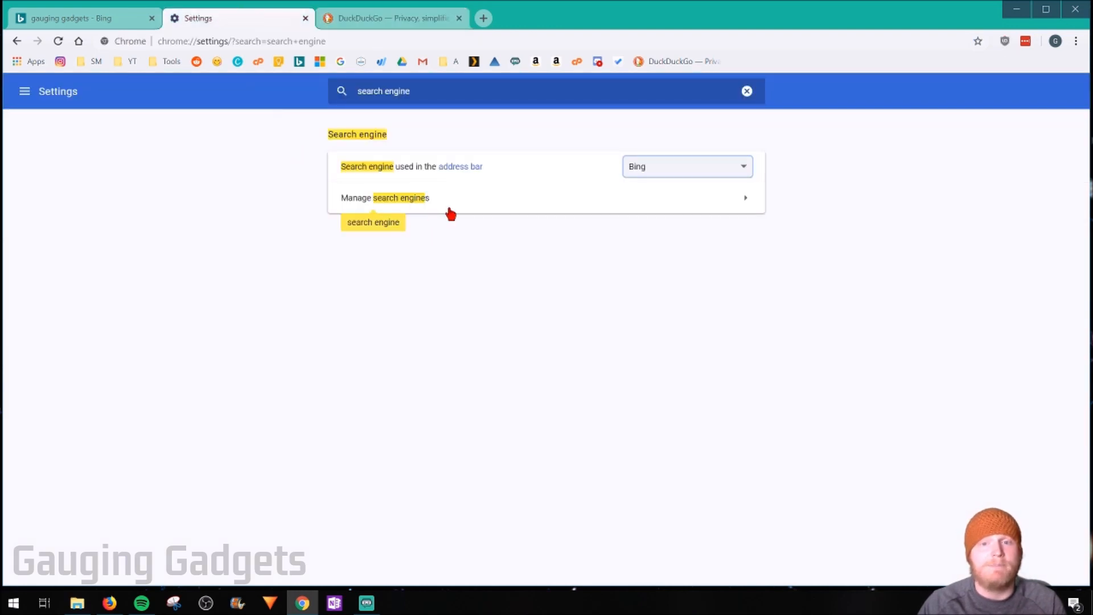
Step: Make DuckDuckGo the default under Manage search engines, replacing Bing
left_click(385, 198)
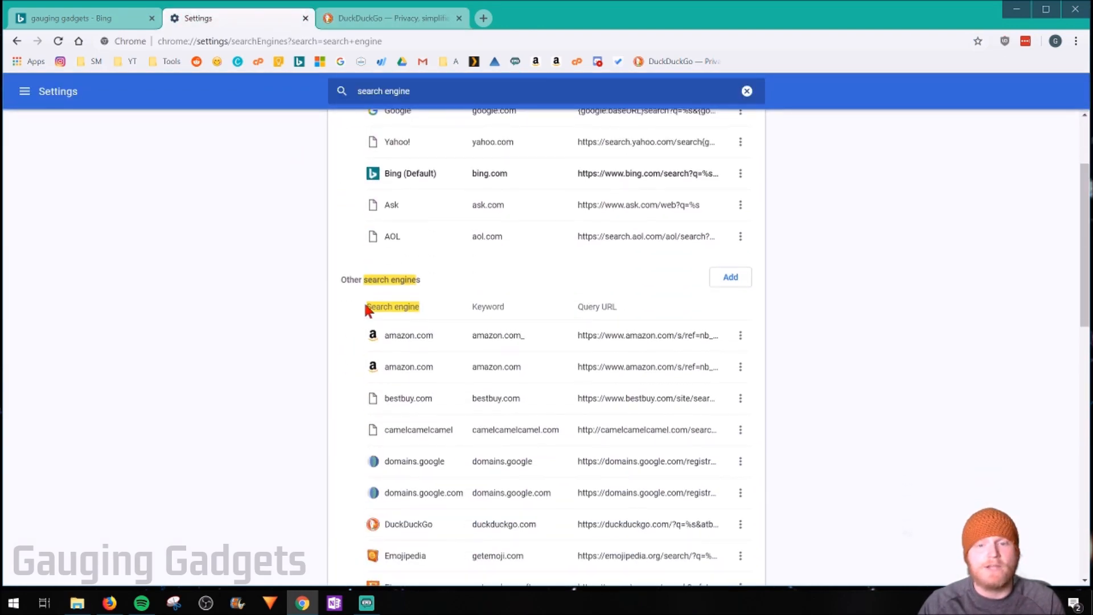
scroll("down", 3)
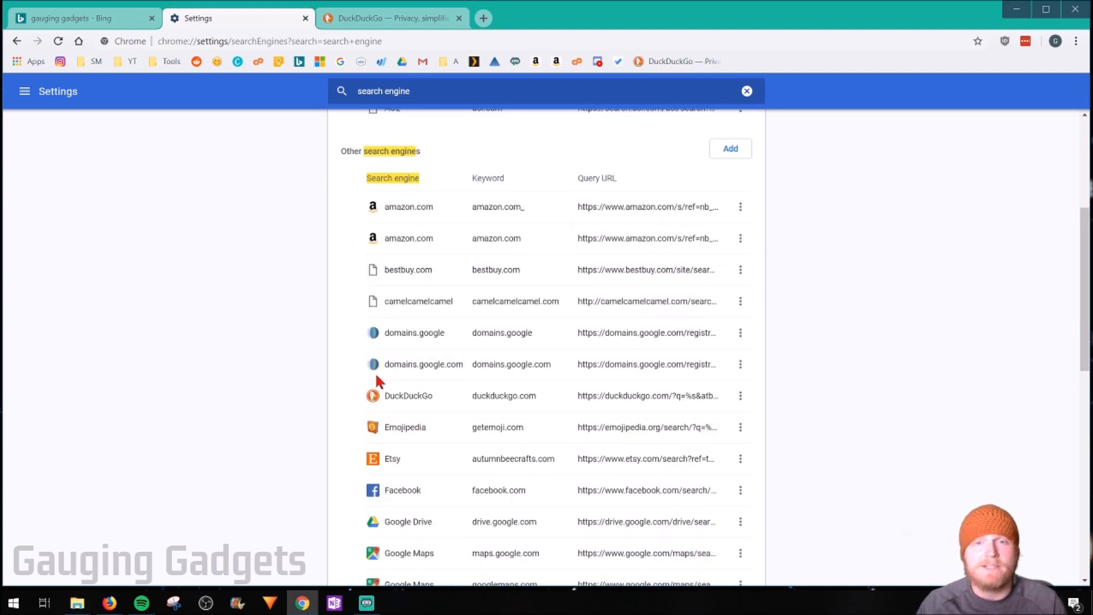
scroll("down", 3)
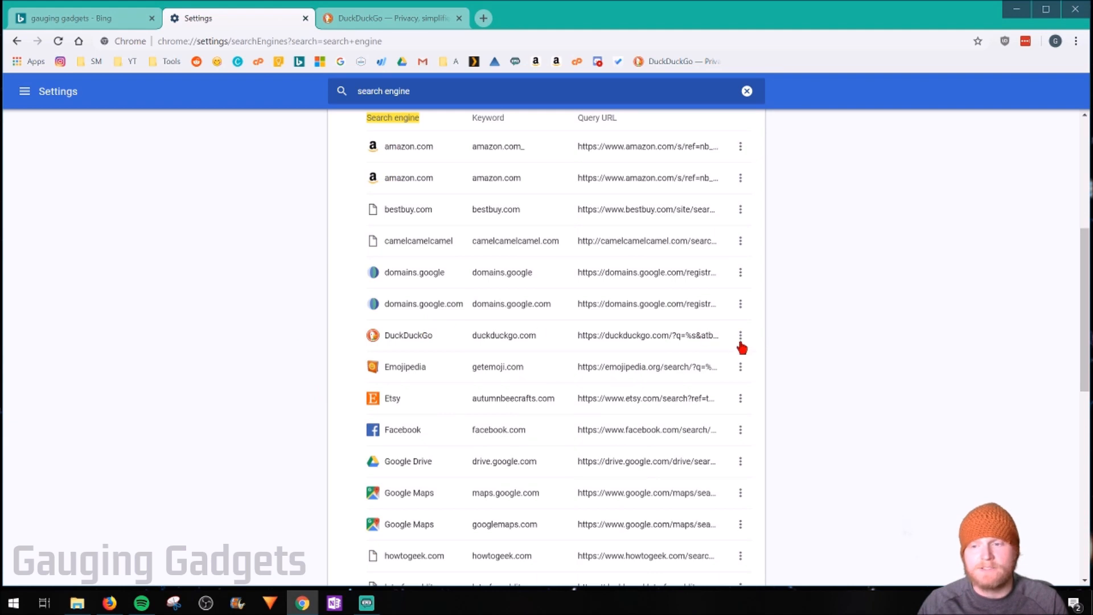
mouse_move(740, 335)
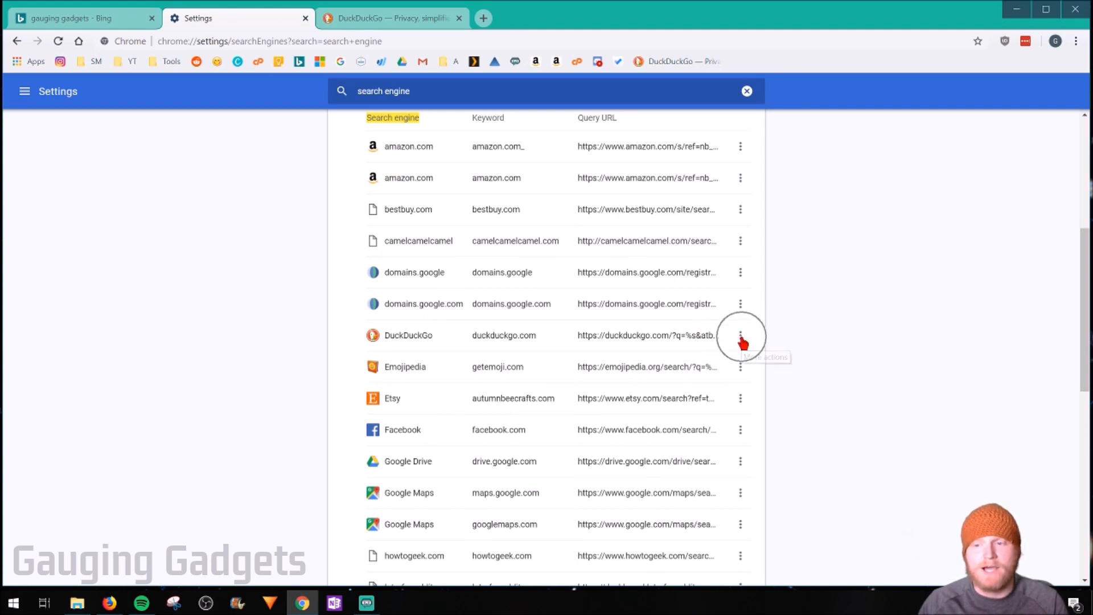
left_click(739, 335)
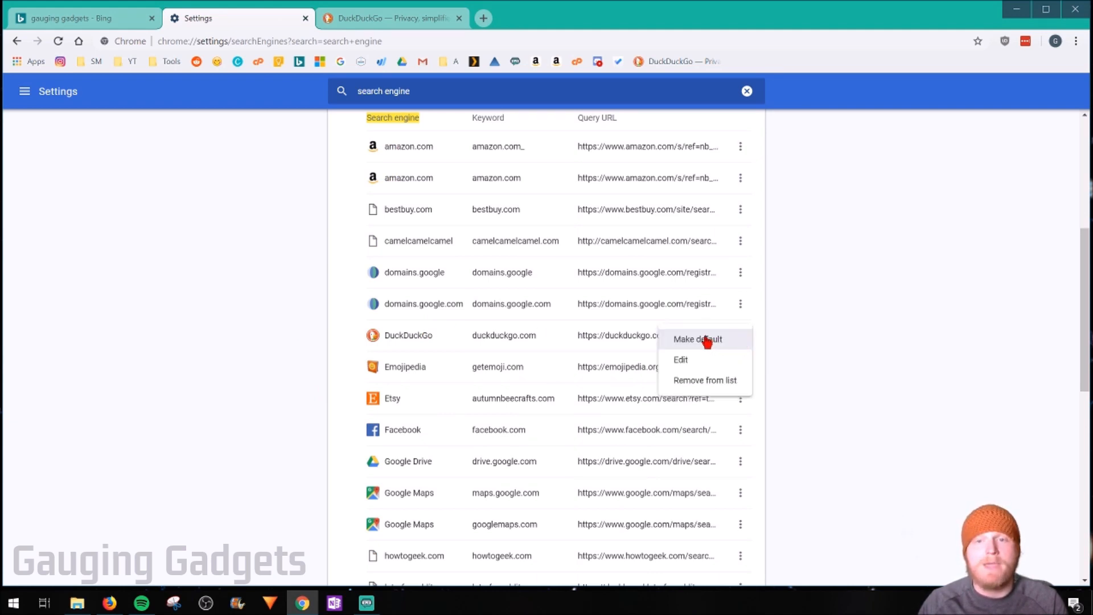
left_click(696, 339)
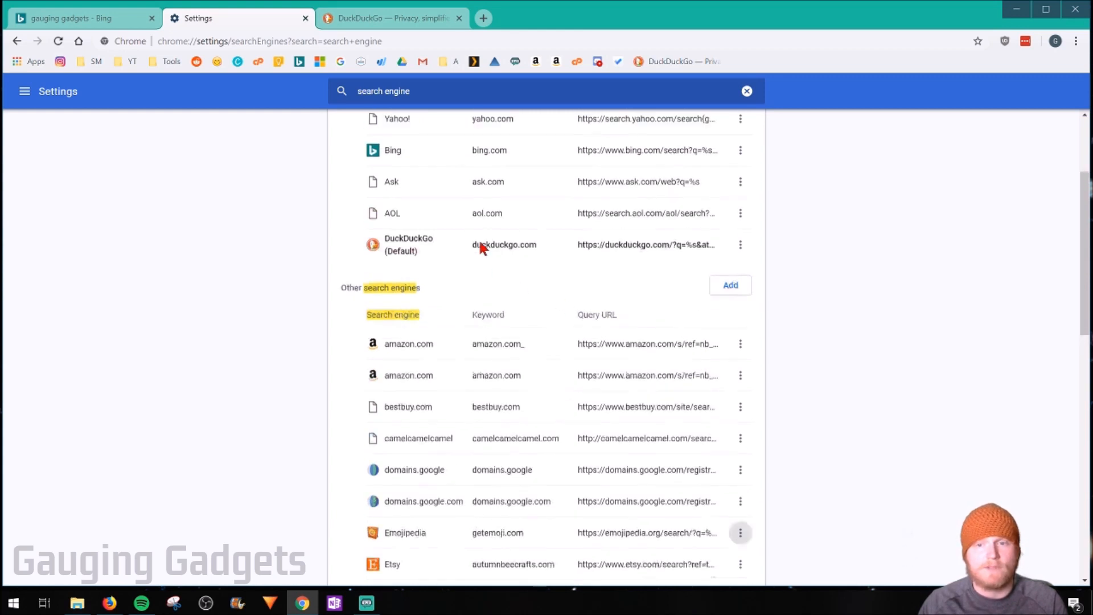
scroll("up", 3)
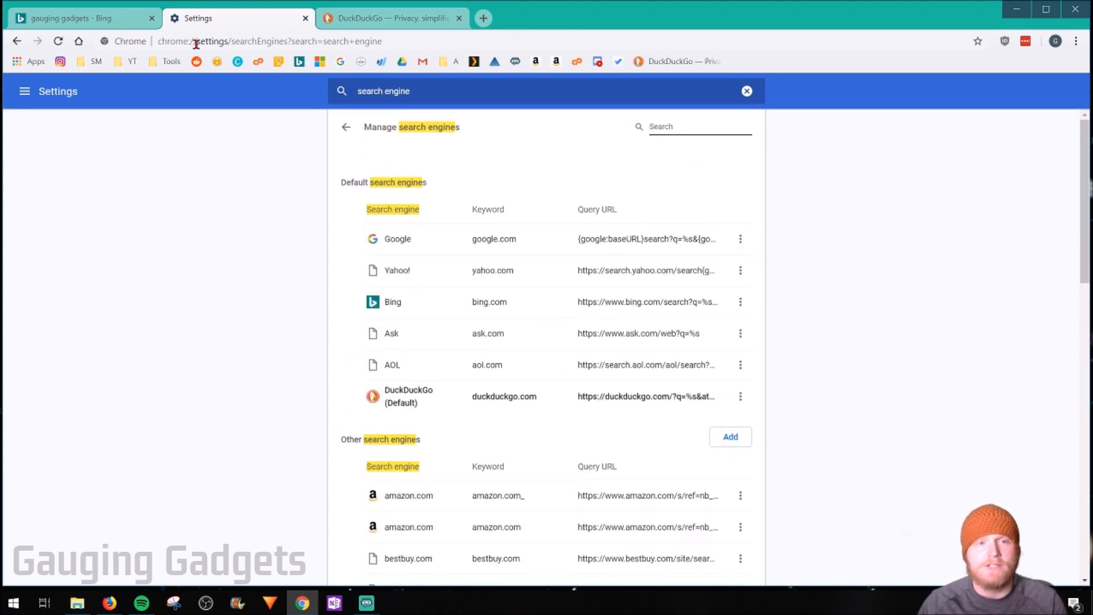
left_click(77, 17)
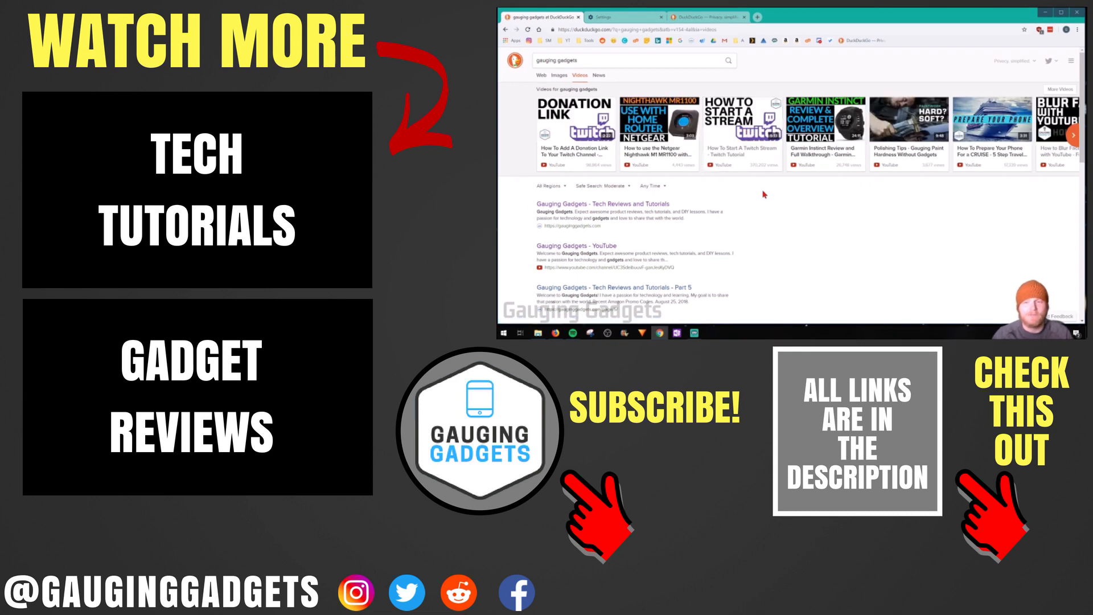
mouse_move(766, 215)
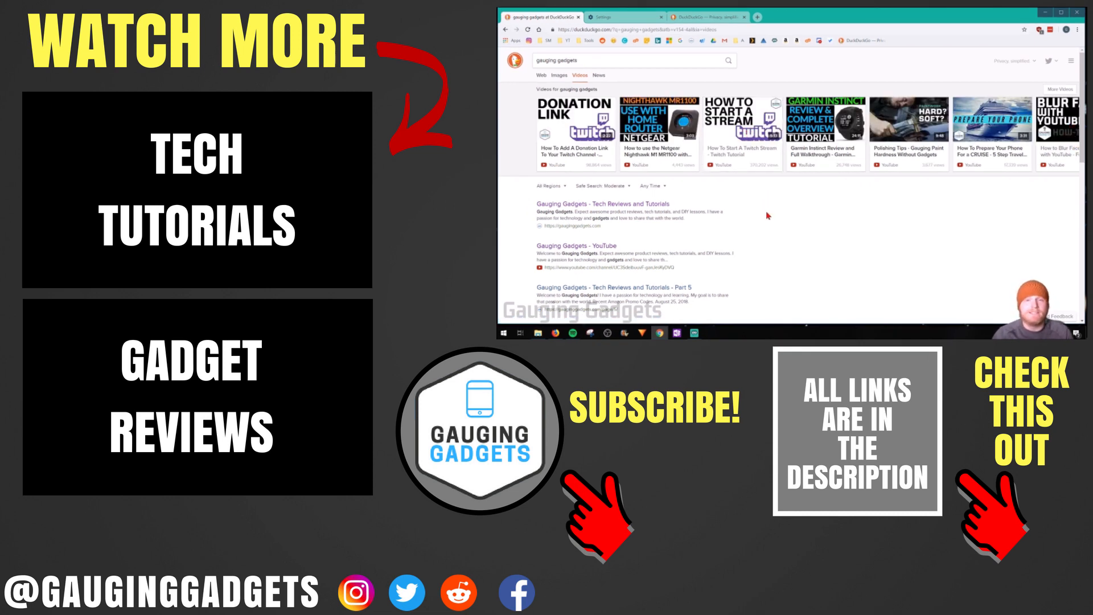
mouse_move(800, 220)
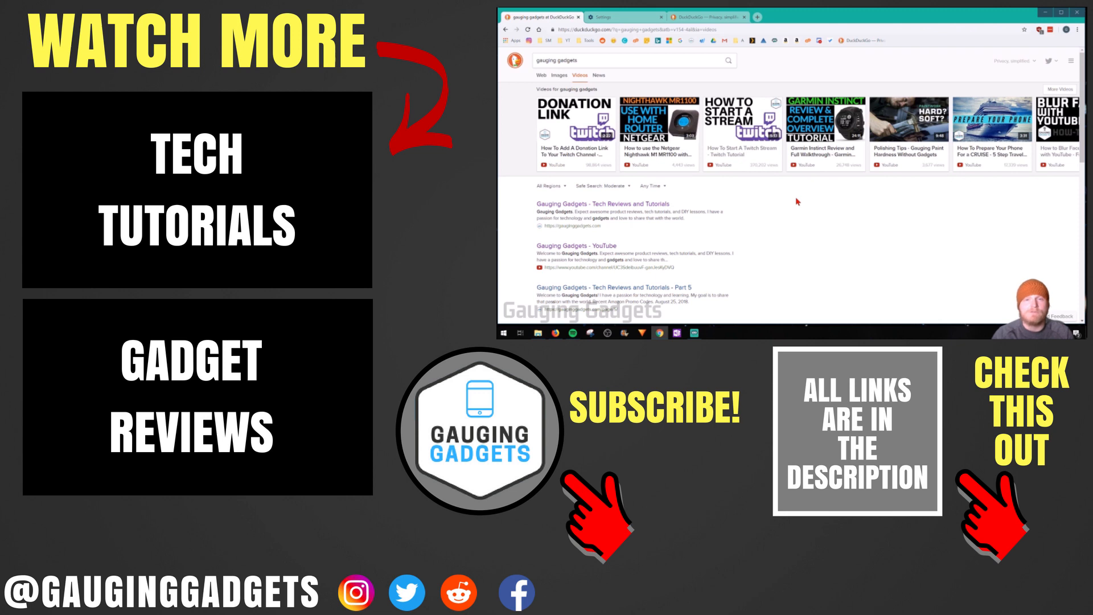
mouse_move(797, 203)
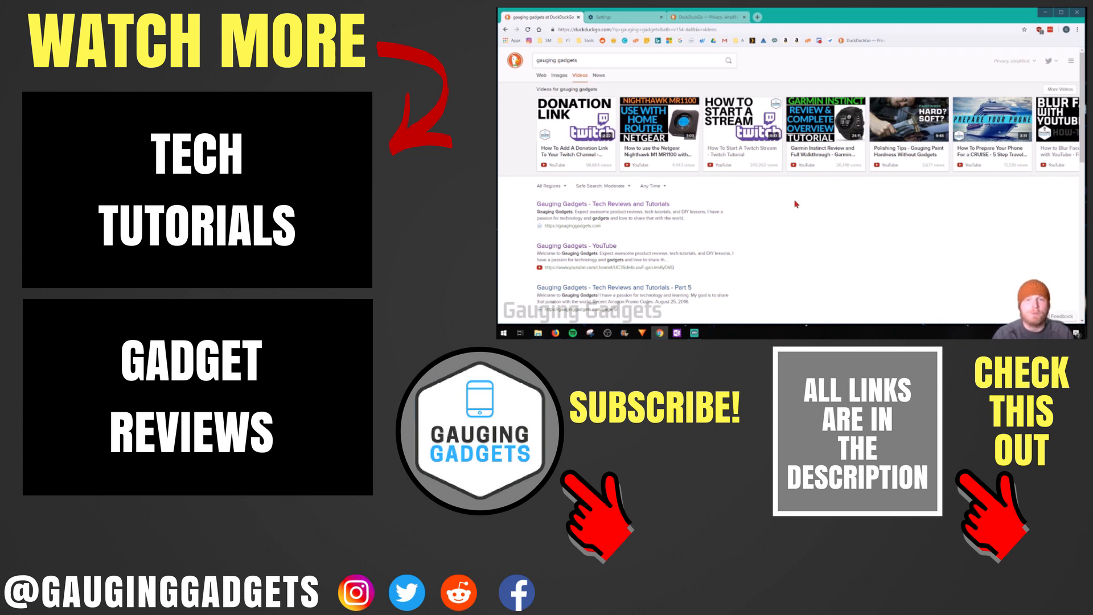